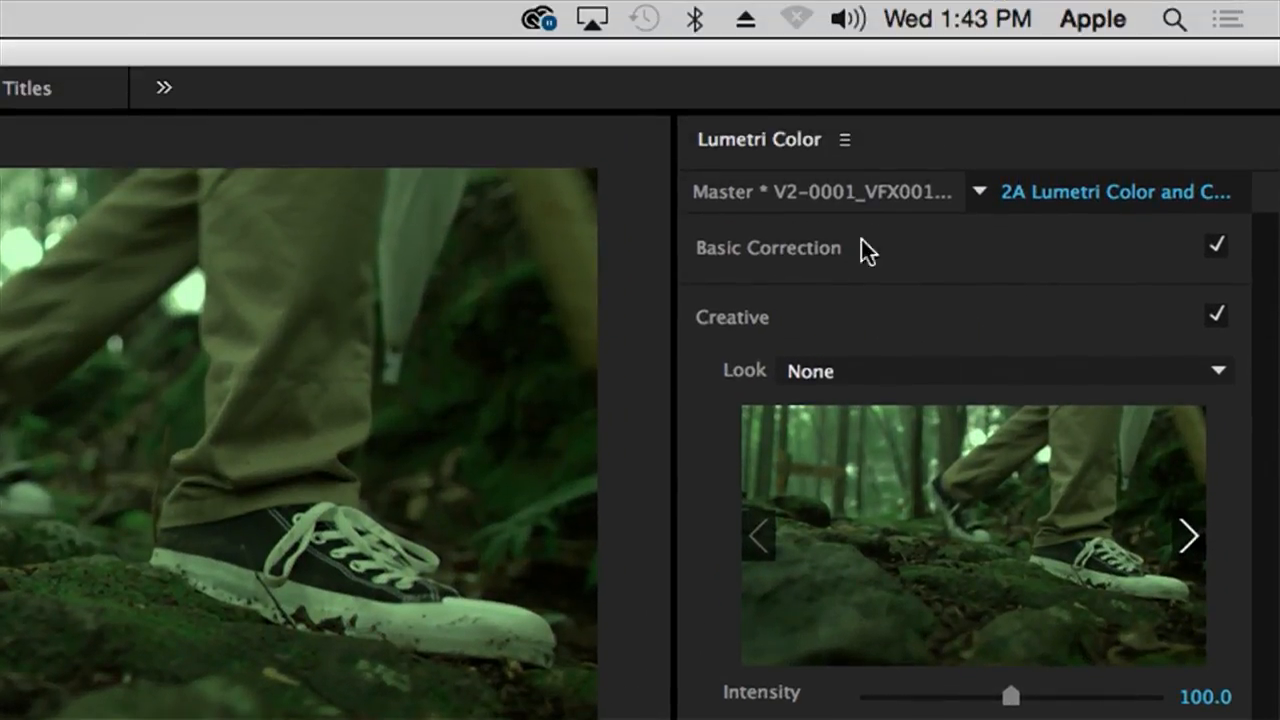
Step: Collapse Basic Correction so the shadow, midtone and highlight wheels can be shown
click(768, 248)
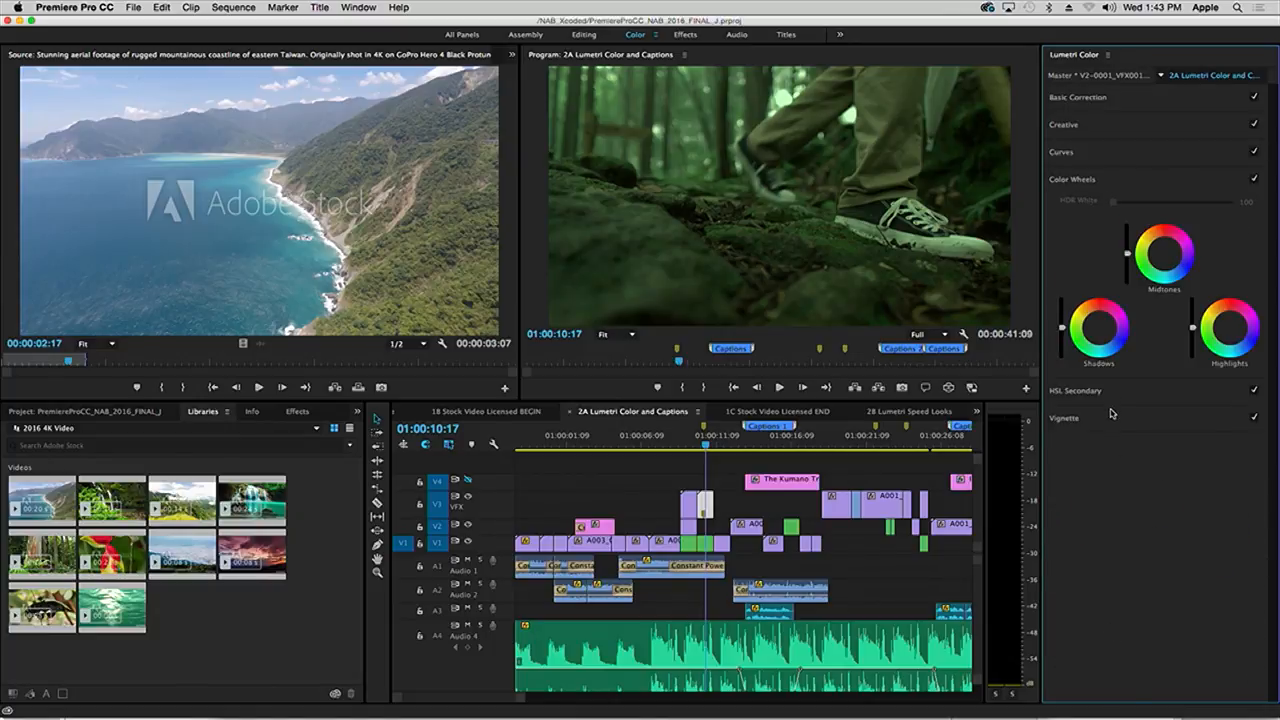
click(1078, 96)
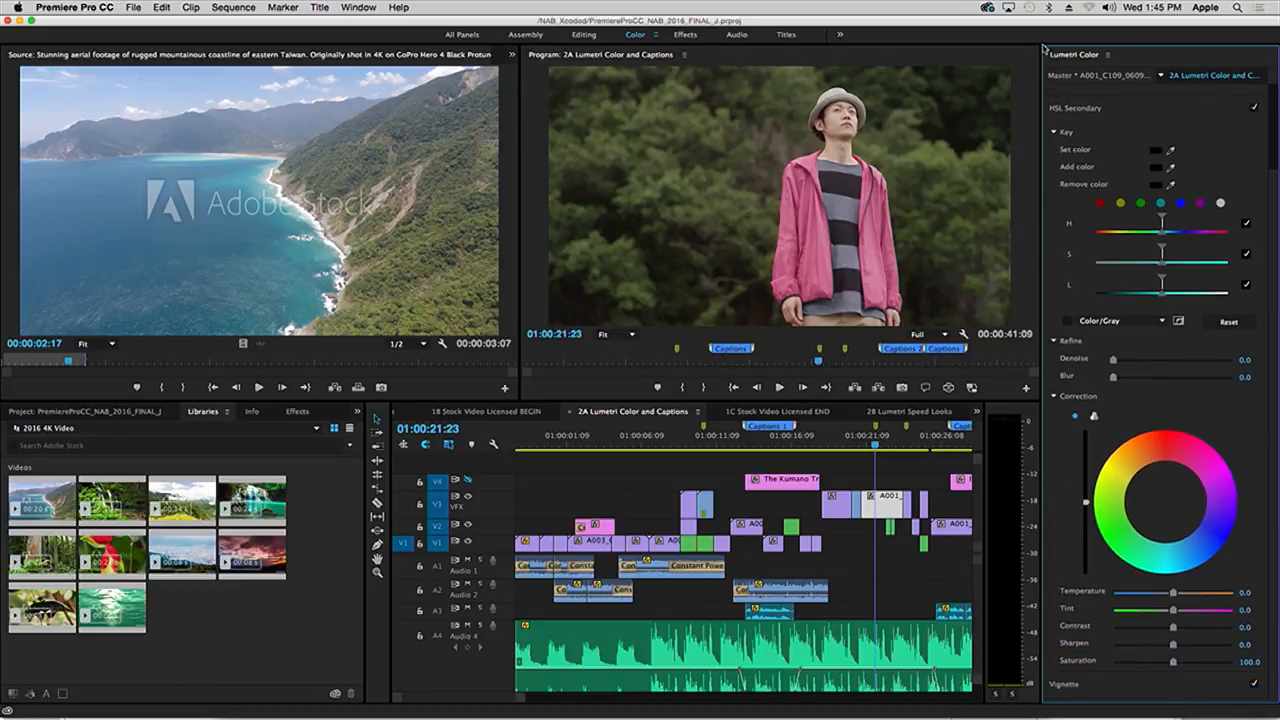
mouse_move(1192, 212)
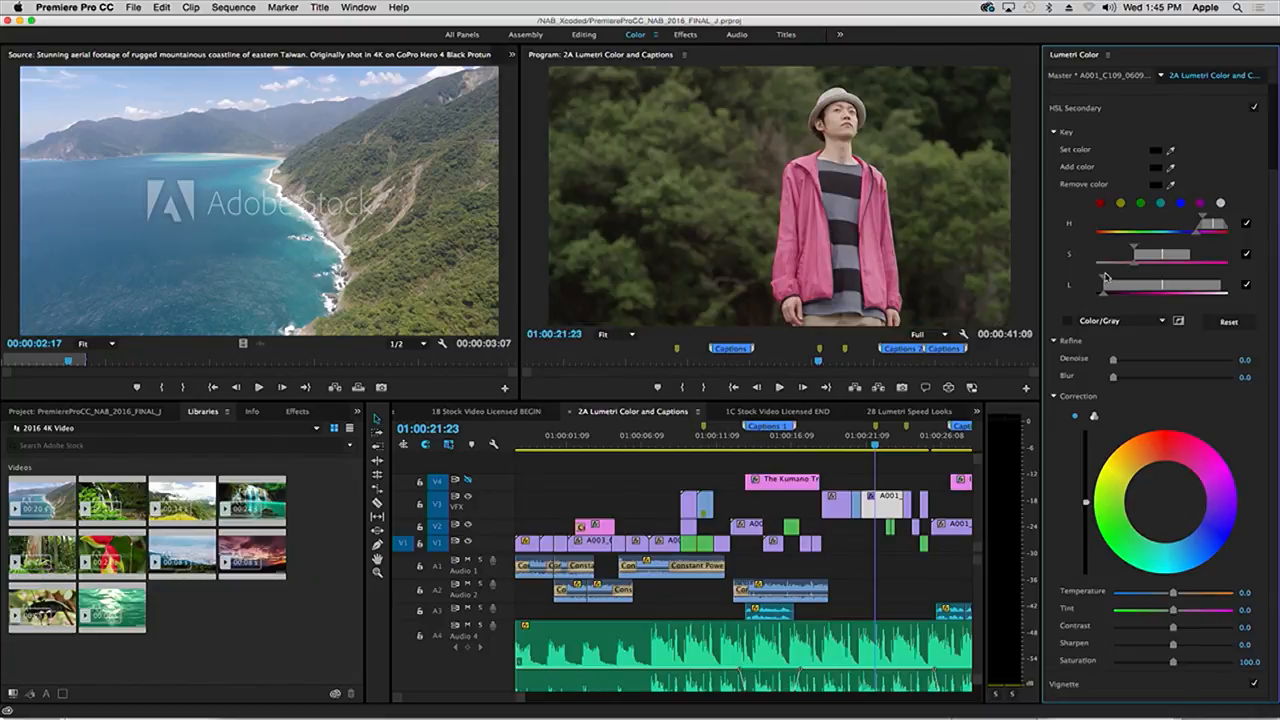
mouse_move(1138, 230)
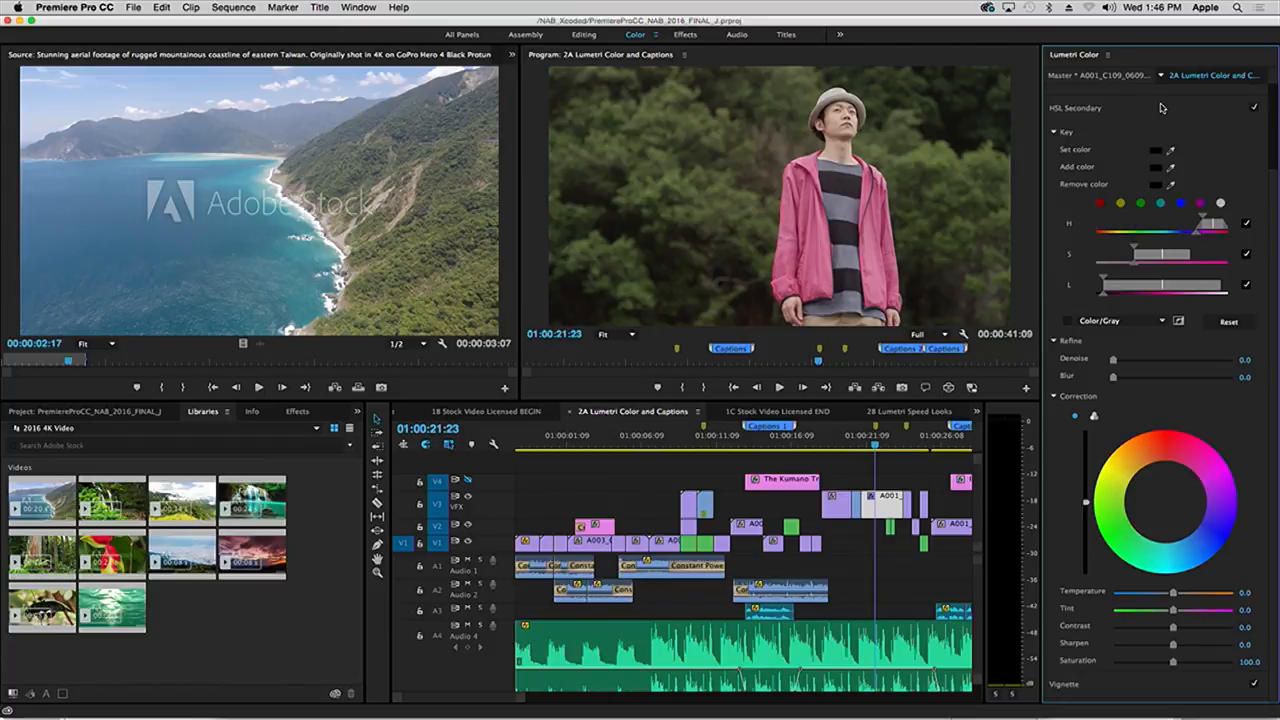
mouse_move(1084, 360)
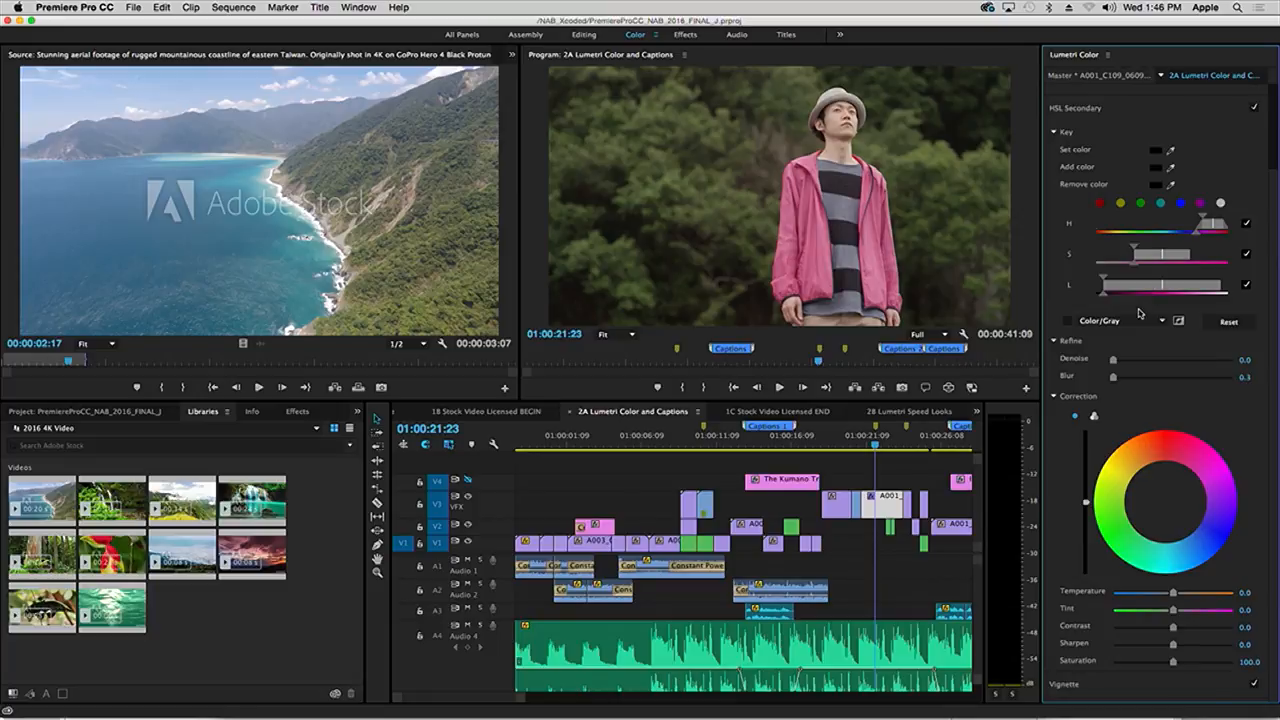
mouse_move(1074, 534)
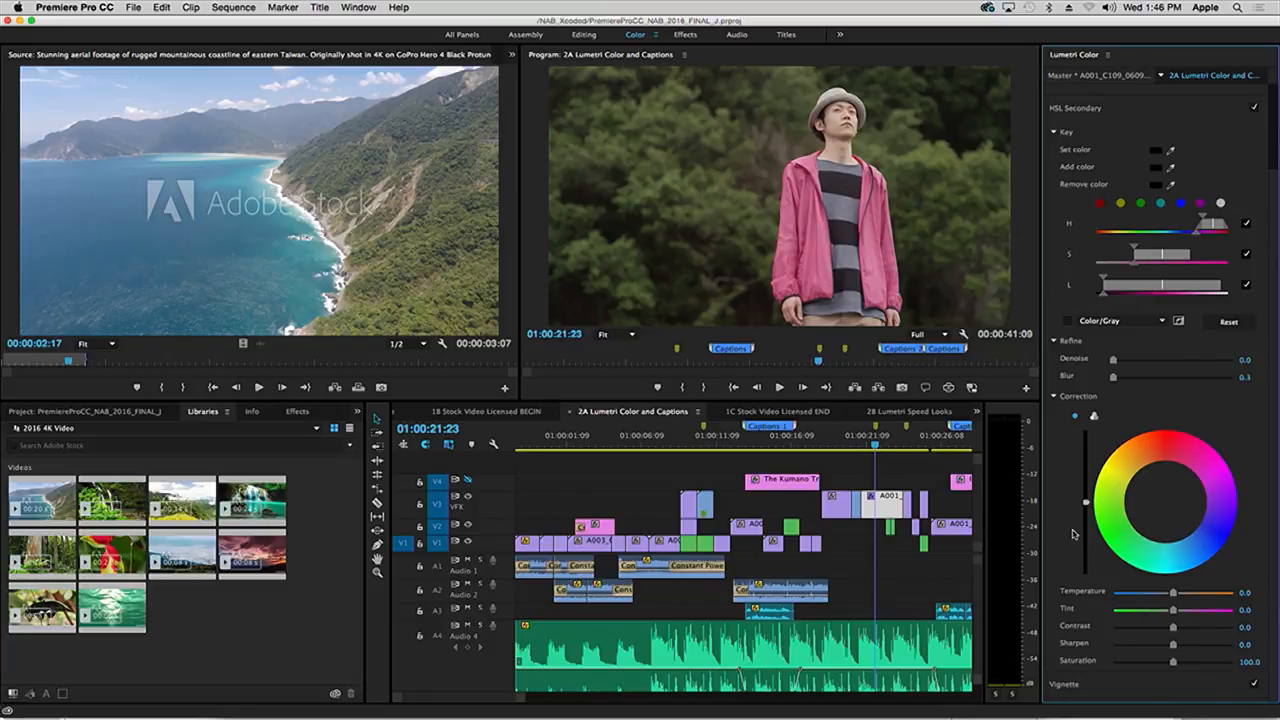
Step: Shift the keyed jacket's Temperature so its pink reads as purple, then fine-tune the tint
drag(1172, 592, 1138, 592)
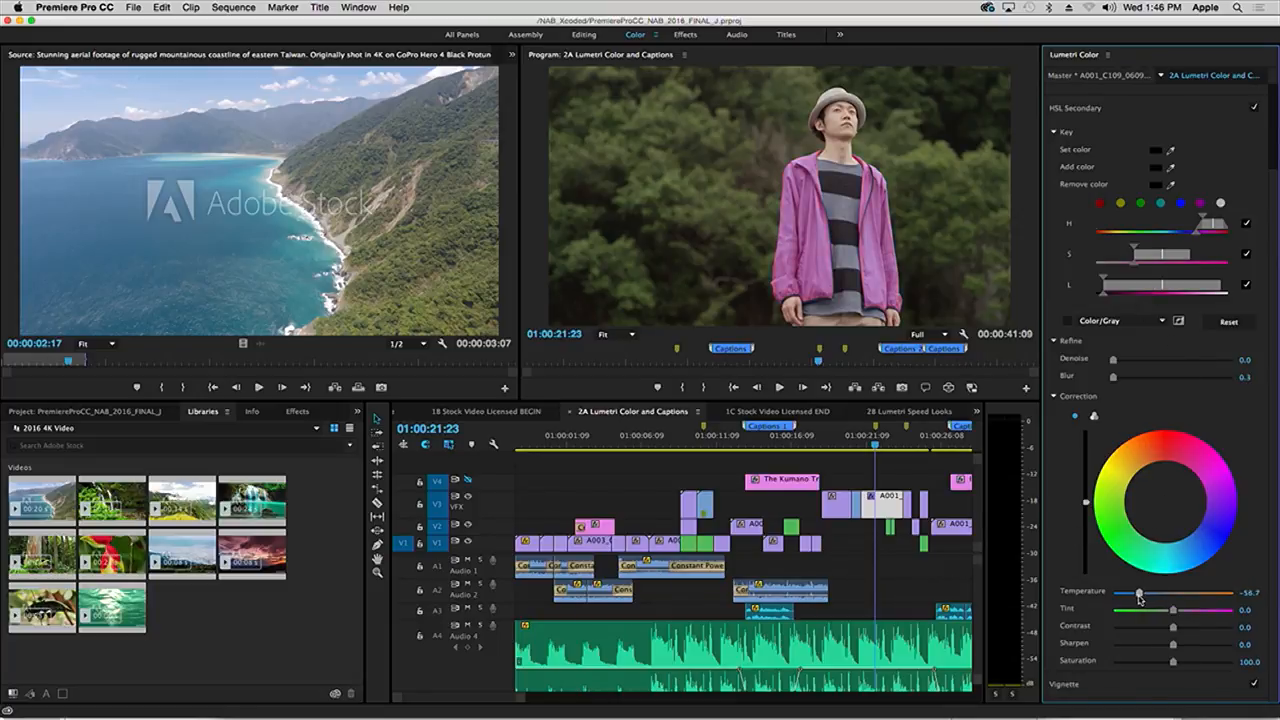
drag(1136, 592, 1120, 592)
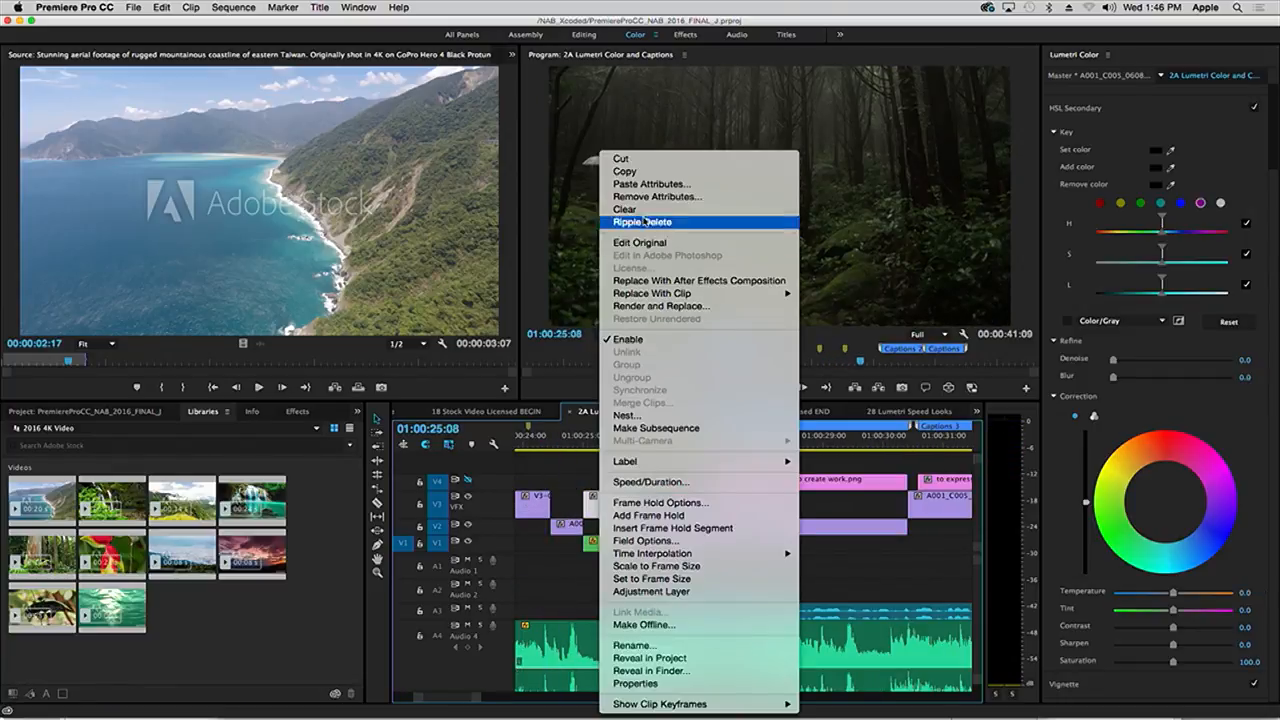
Step: Paste Attributes onto the forest clip, keeping the Lumetri Color effect checked
click(652, 184)
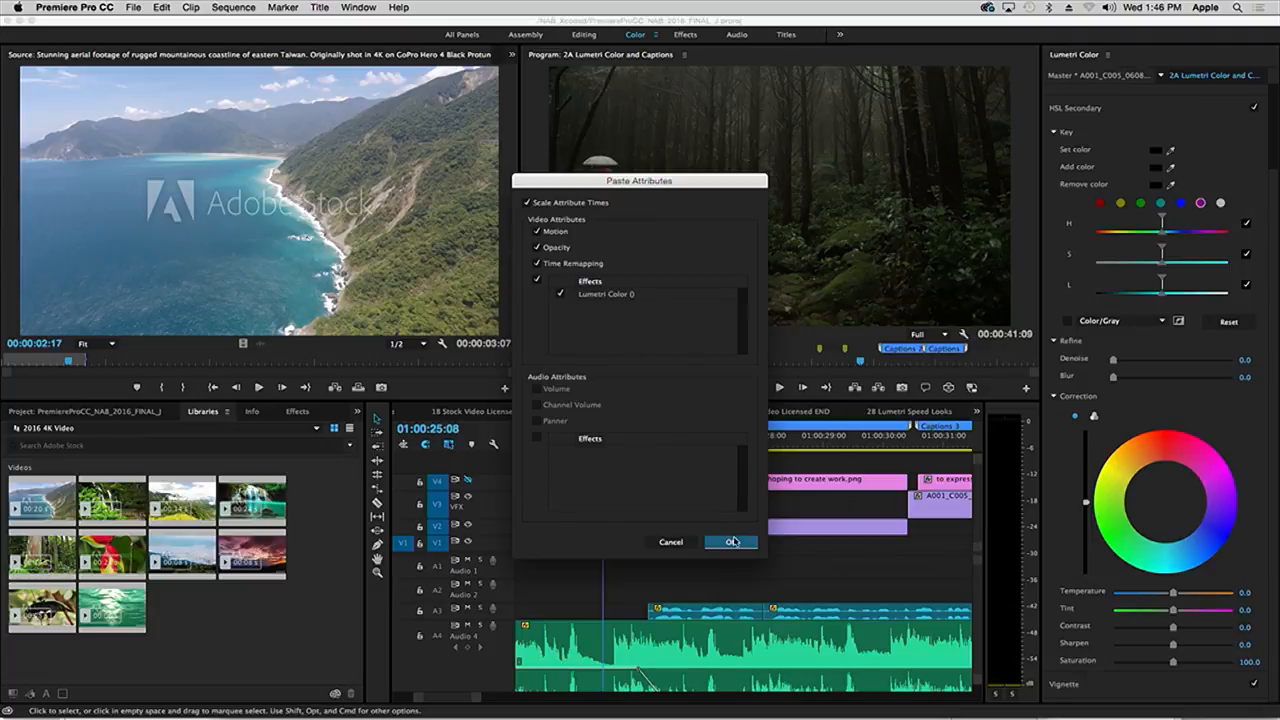
click(732, 540)
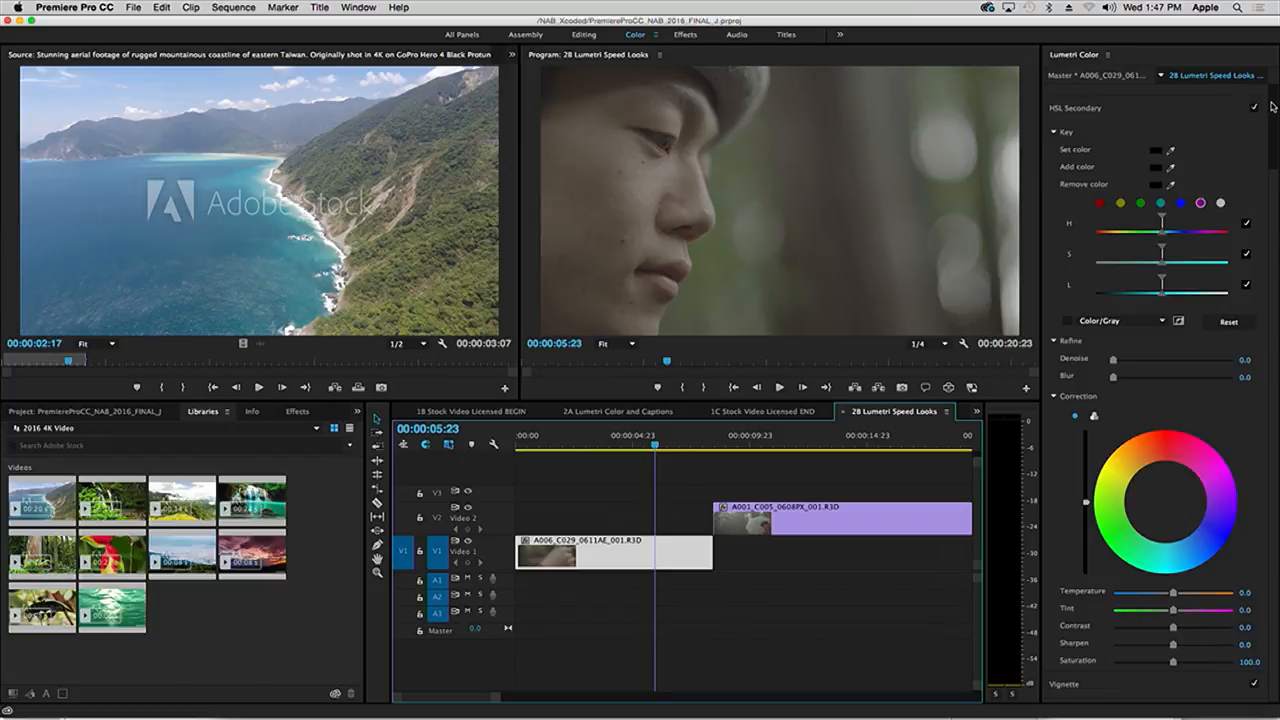
Step: Apply the 3500 Clean Kodak C Linear v4.0 look and nudge Saturation up slightly
click(1064, 124)
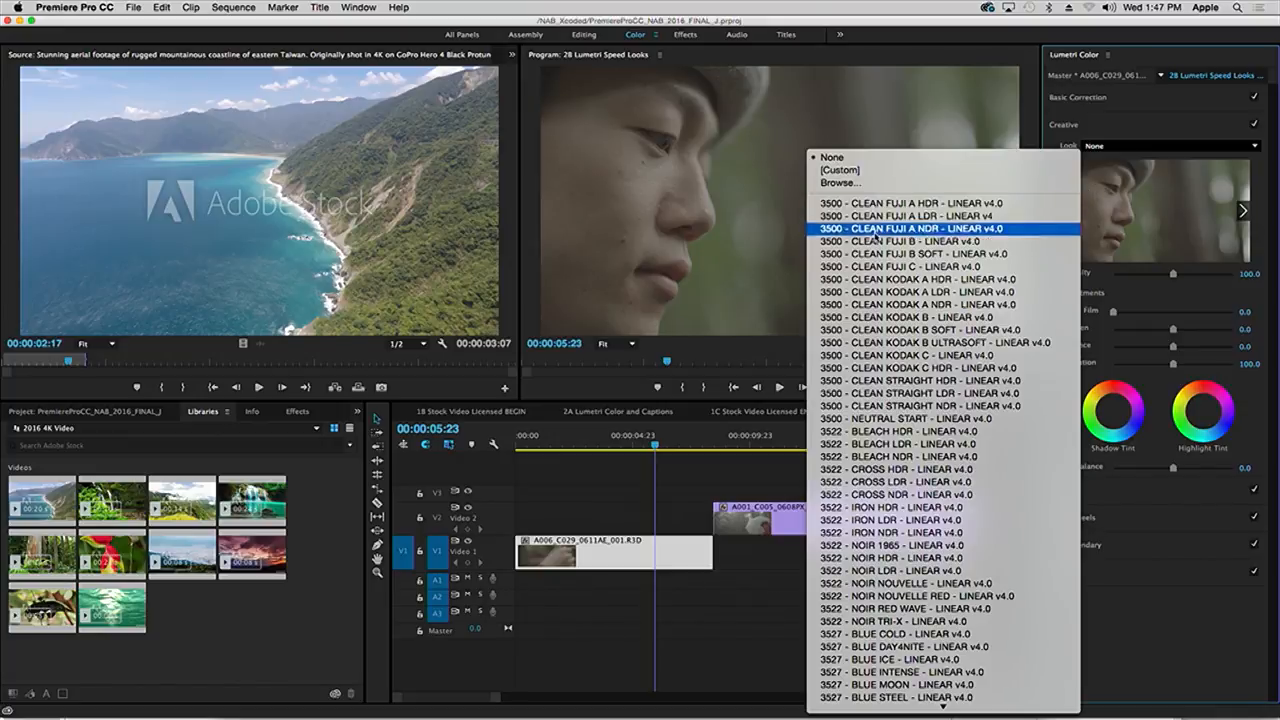
mouse_move(1016, 356)
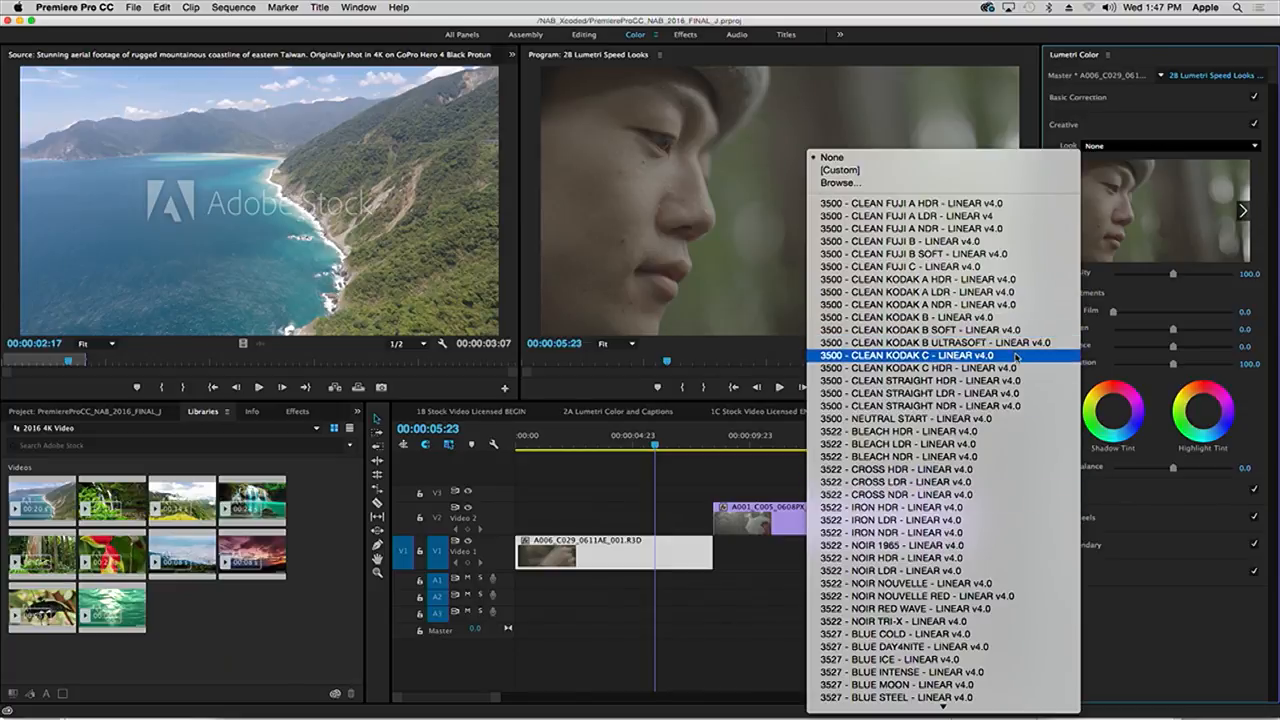
click(912, 356)
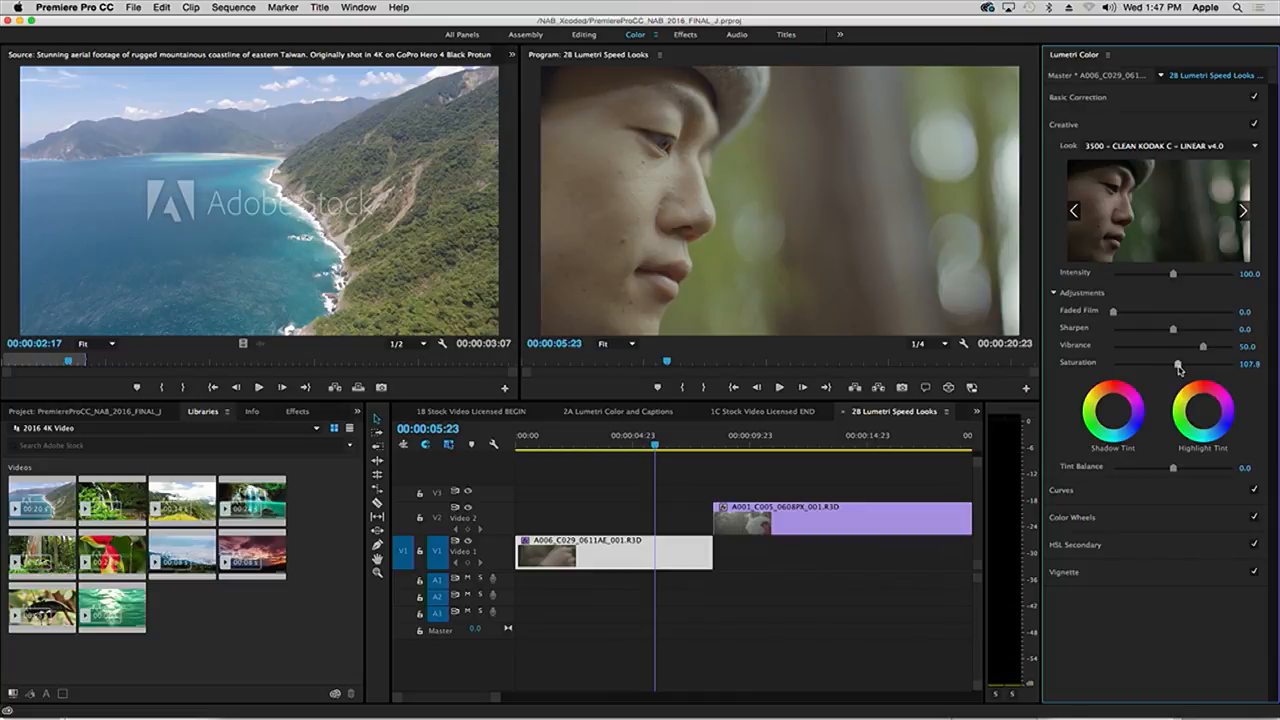
drag(1176, 362, 1204, 362)
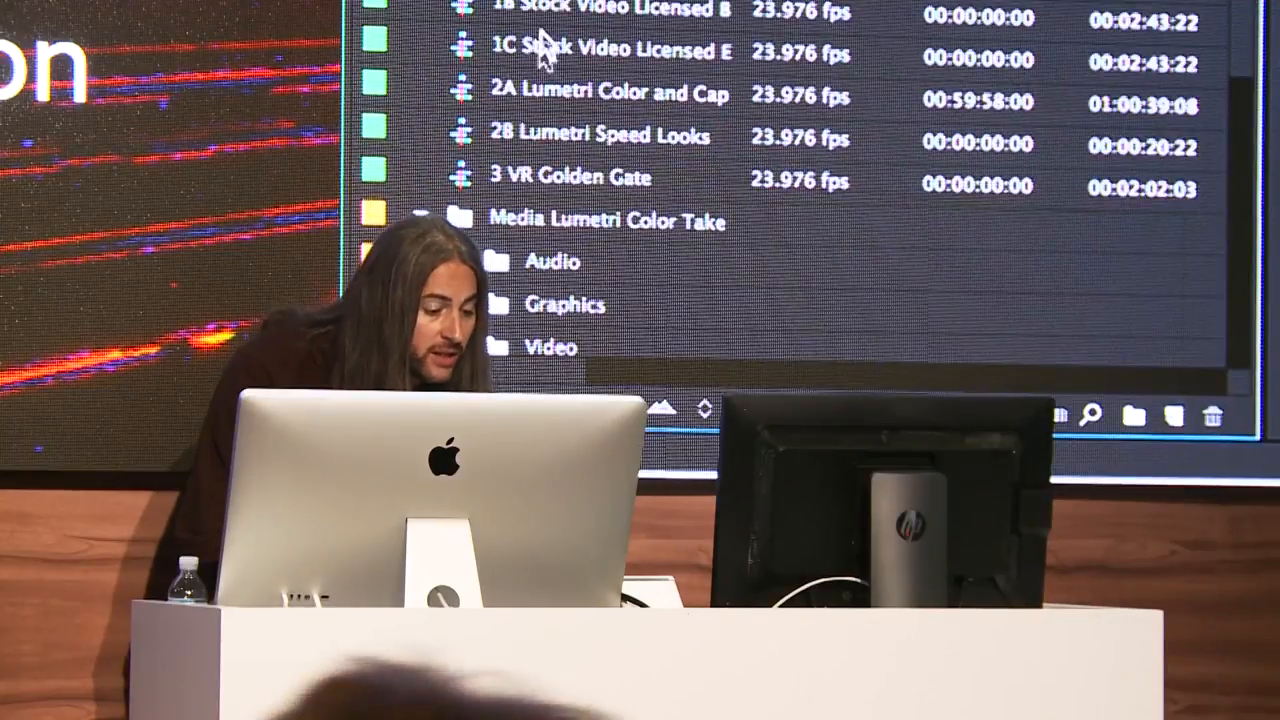
Step: Load the 3 VR Golden Gate sequence into the Timeline and Program monitor
click(564, 180)
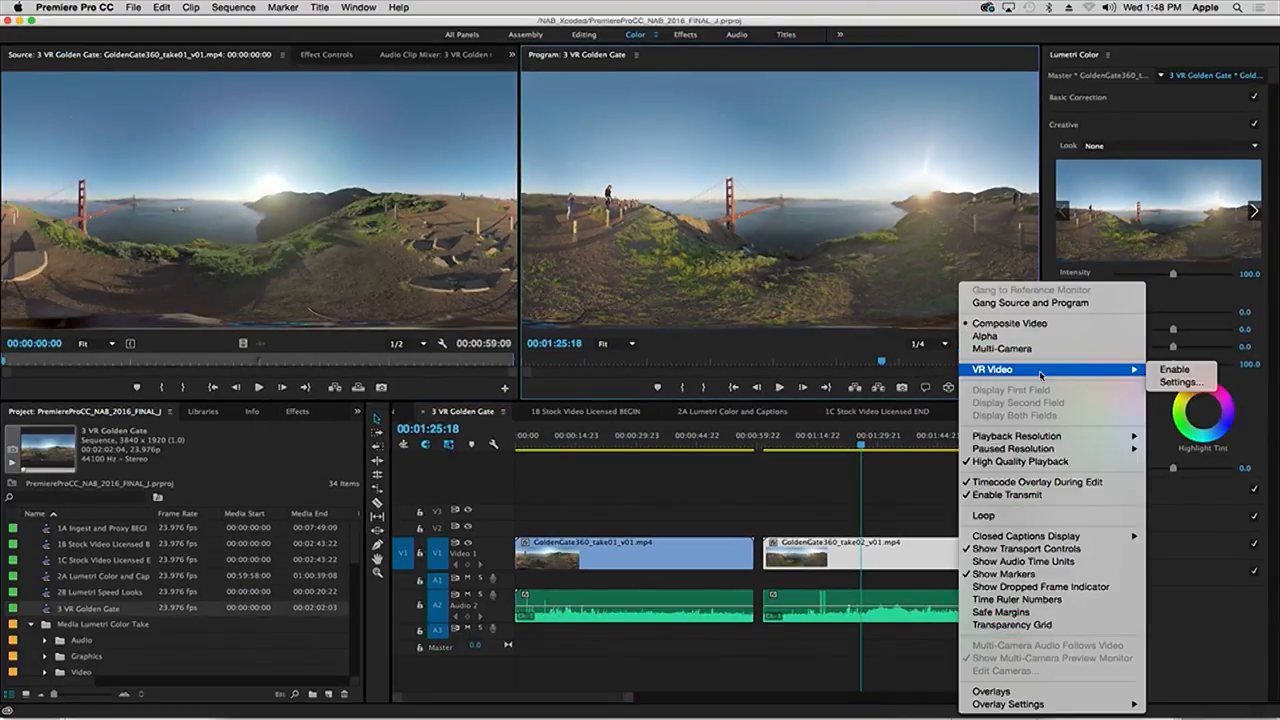
Step: Keep Frame Layout Monoscopic, set Monitor View Horizontal to 120 and confirm the VR settings
click(1180, 380)
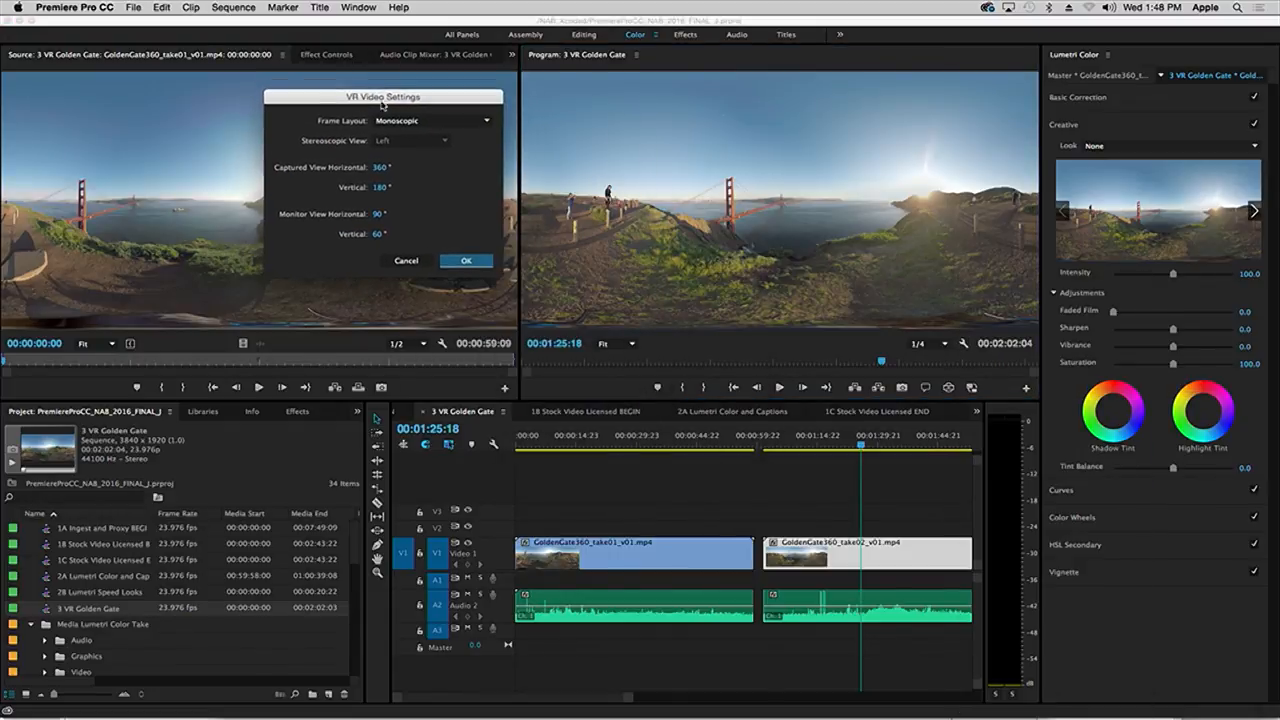
click(436, 120)
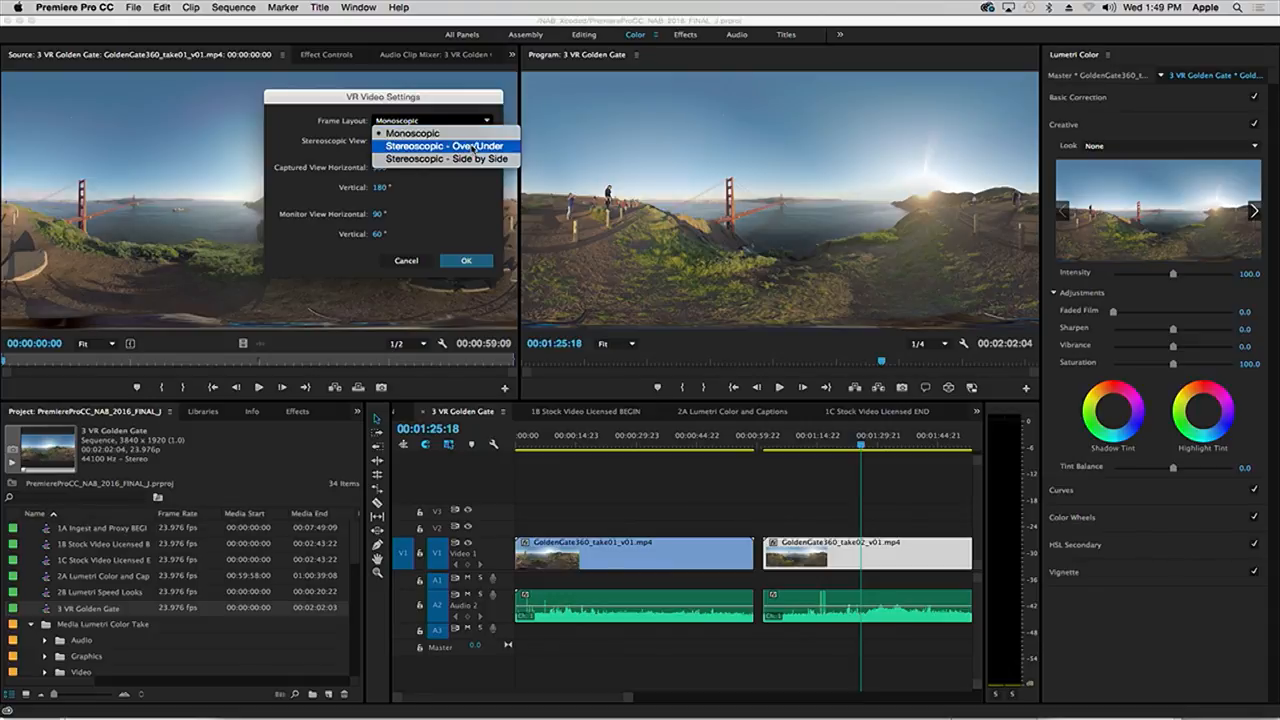
mouse_move(412, 132)
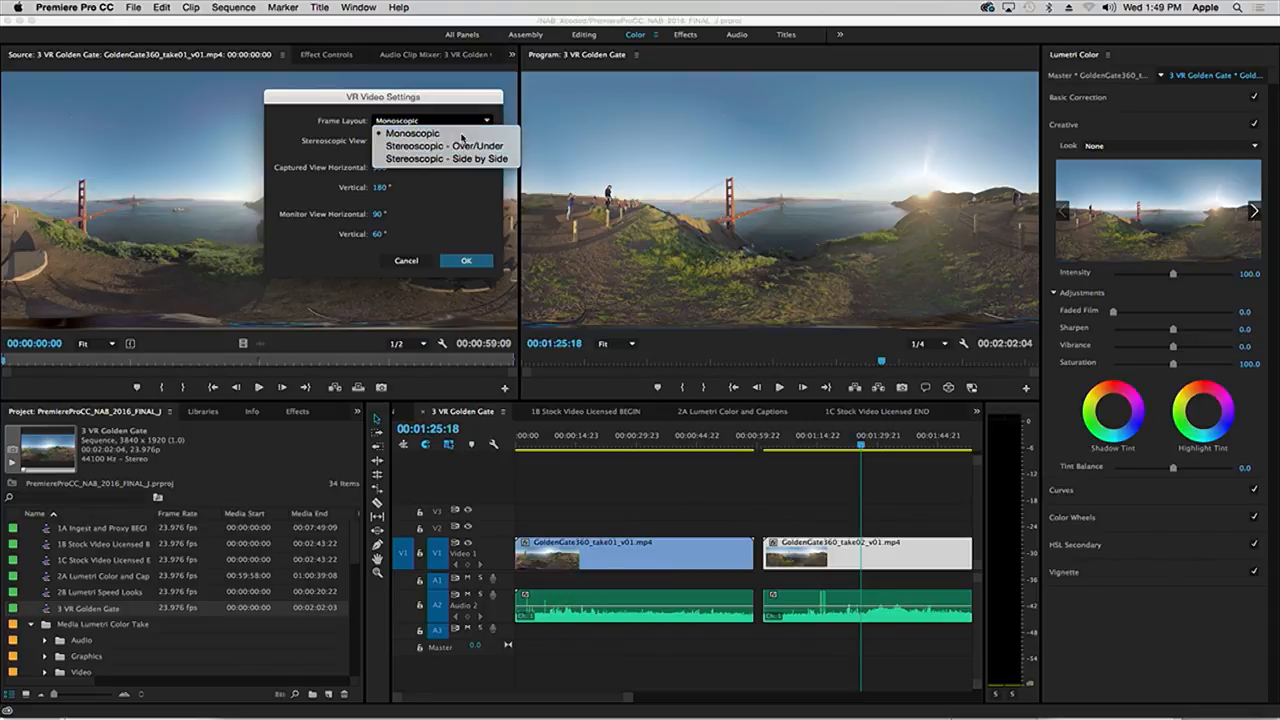
click(412, 132)
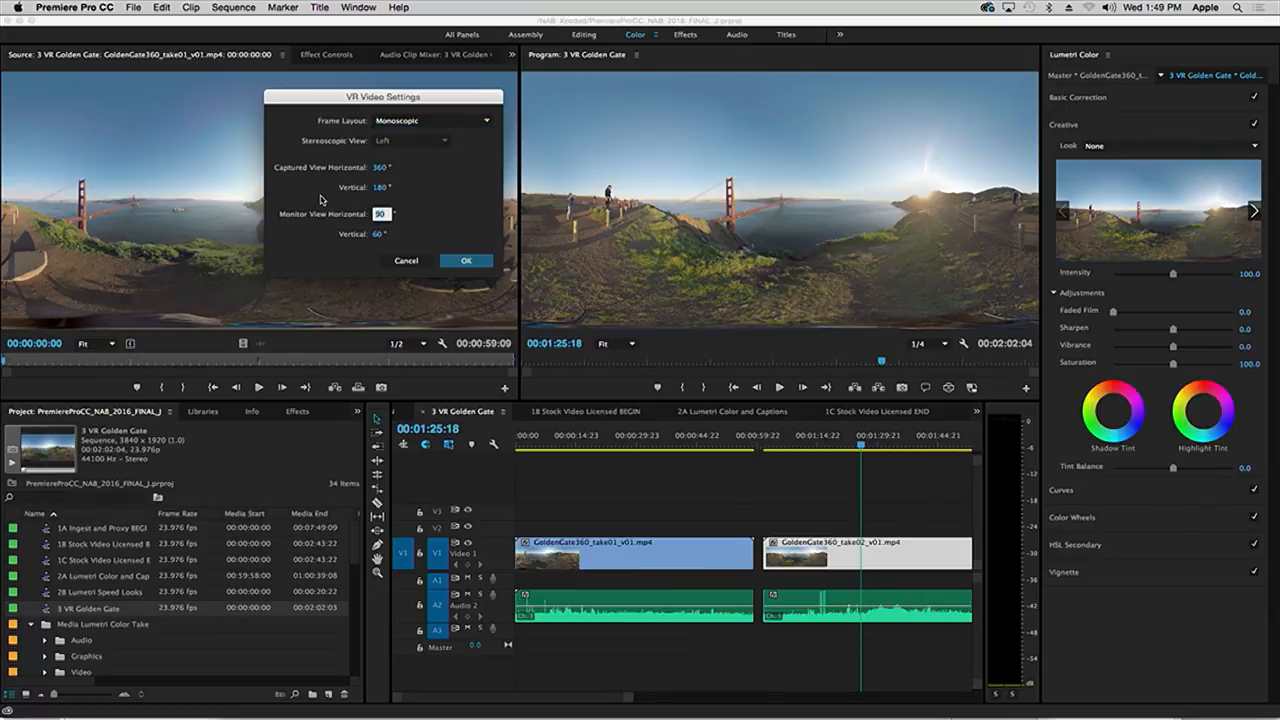
text(120)
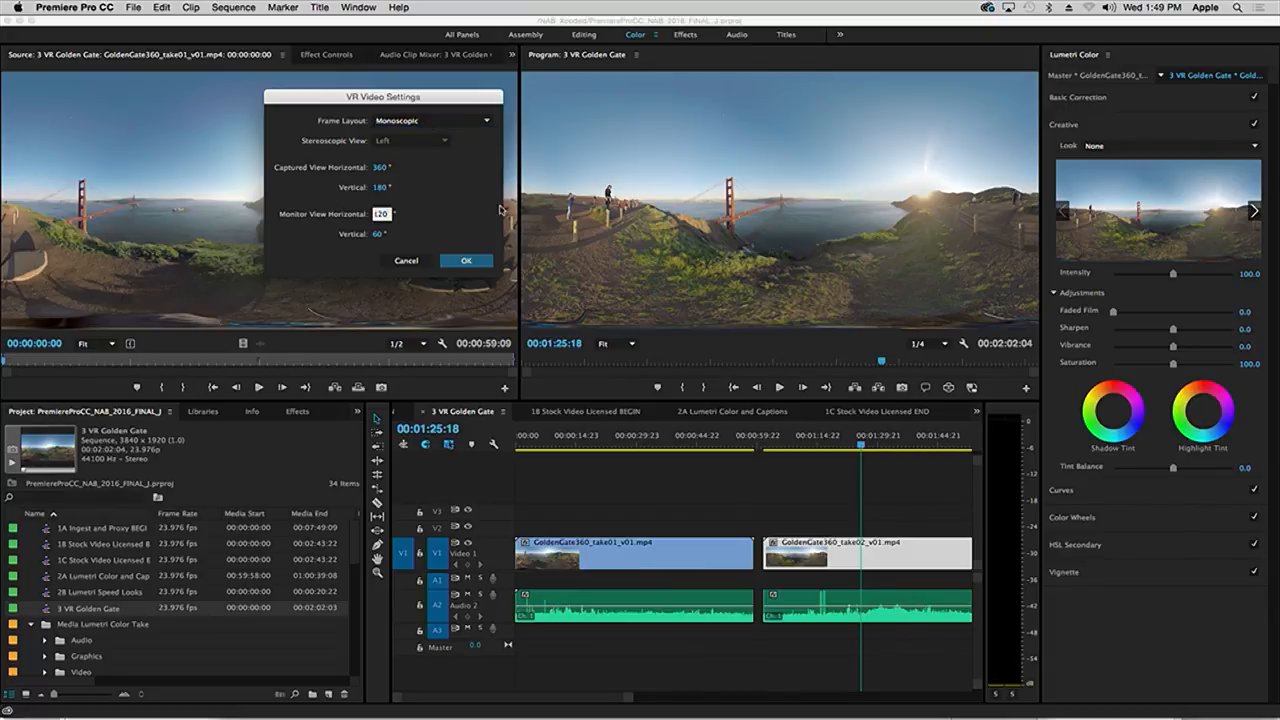
click(466, 260)
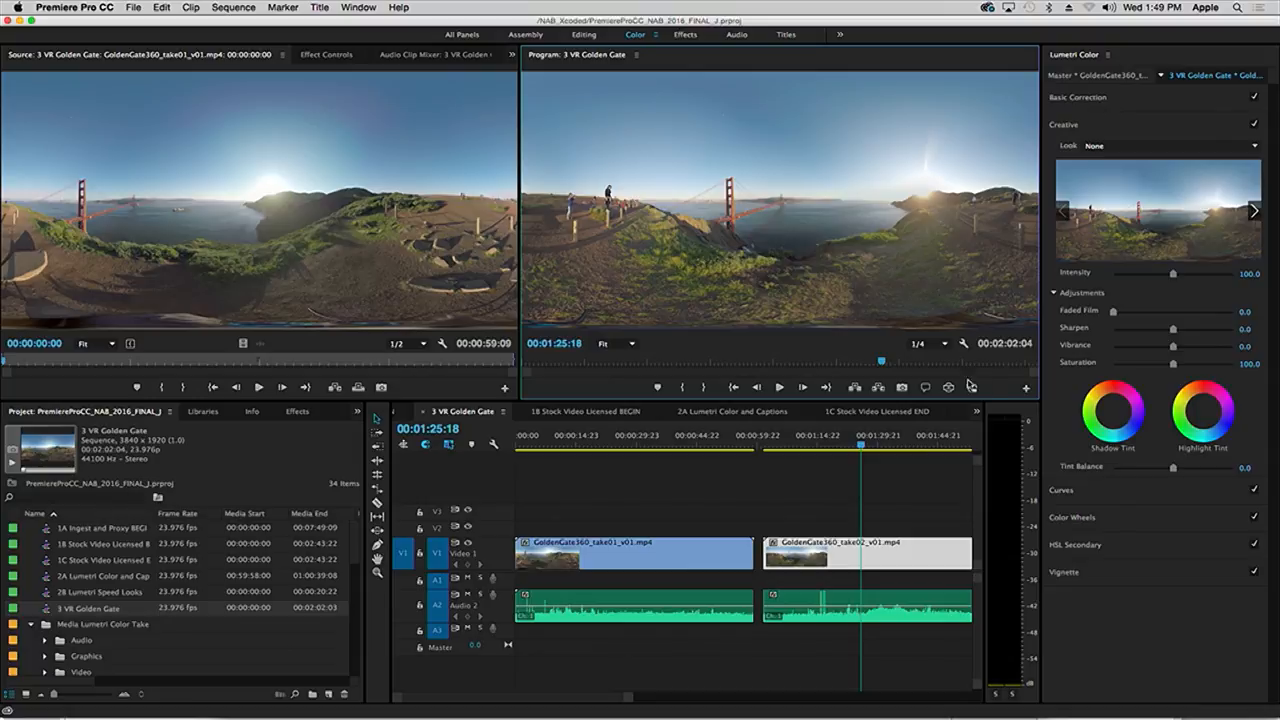
Step: Enable VR Video display and pan the 360 view toward the hikers on the path
click(948, 388)
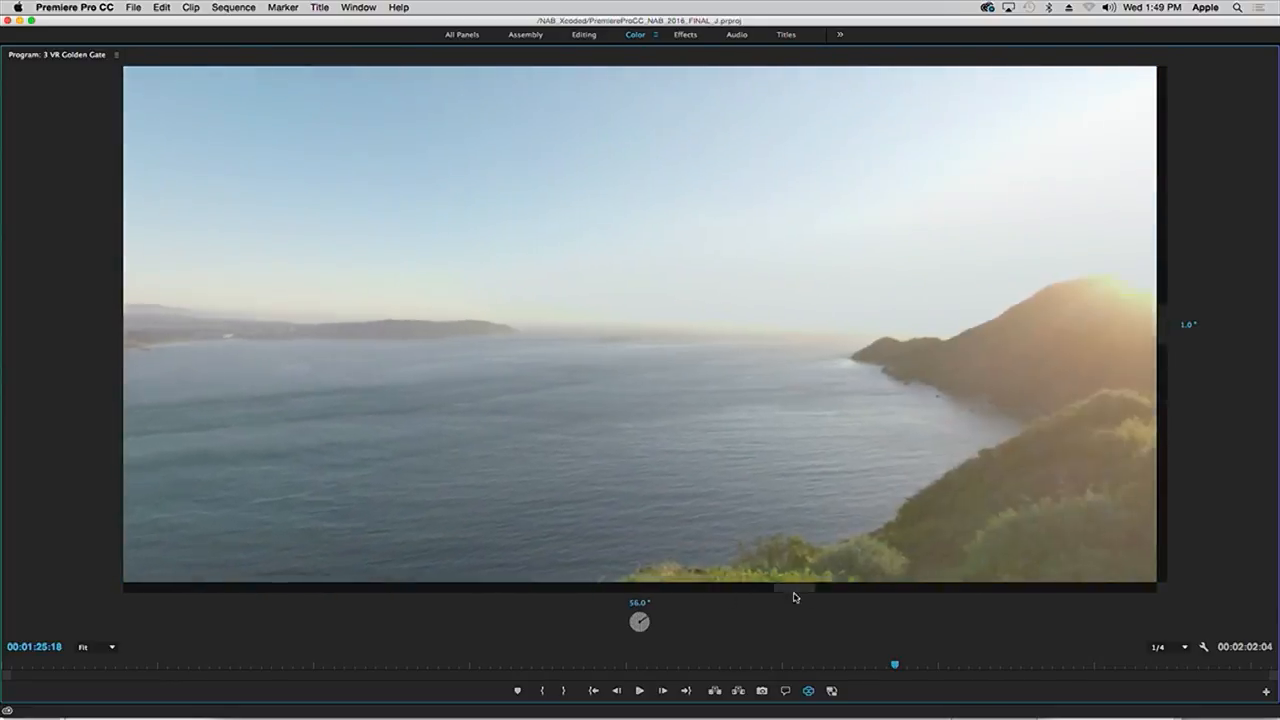
drag(796, 588, 1056, 588)
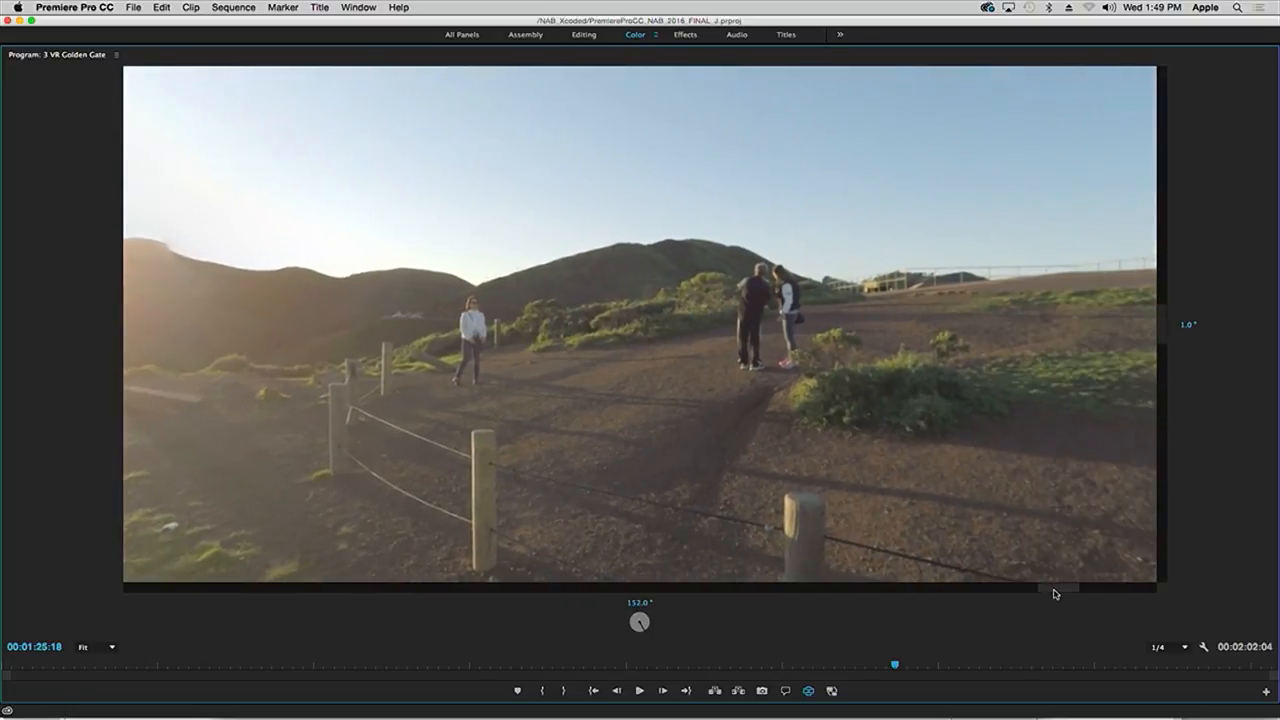